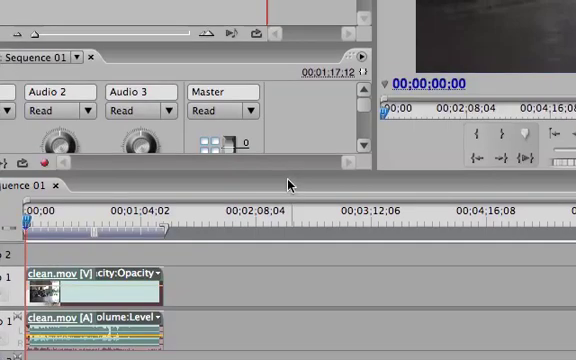
mouse_move(296, 178)
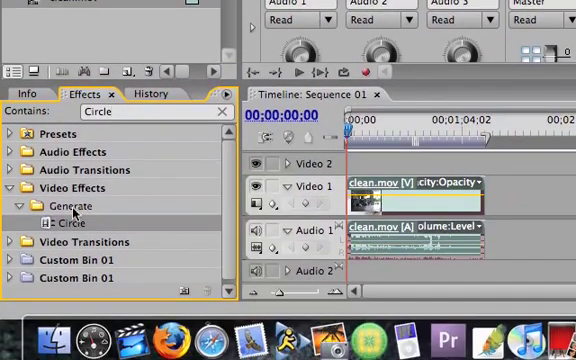
Apply the Circle generate effect to the clean.mov clip in Sequence 01.
left_click(72, 216)
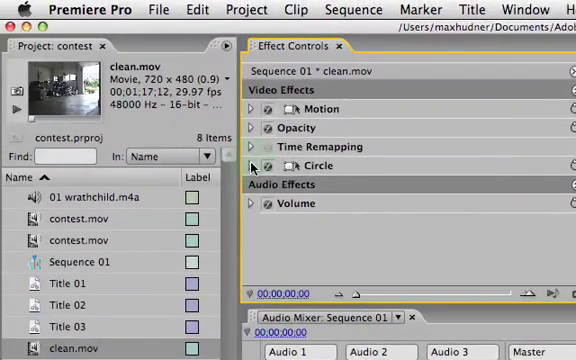
Raise the Circle effect's Radius from 124.0 to 323.8 so it nearly fills the frame.
left_click(252, 164)
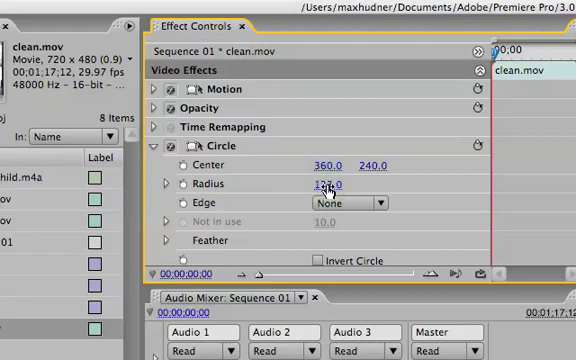
left_click_drag(318, 184, 330, 184)
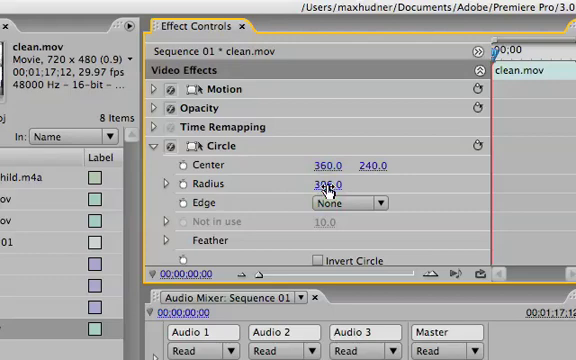
left_click_drag(318, 184, 318, 190)
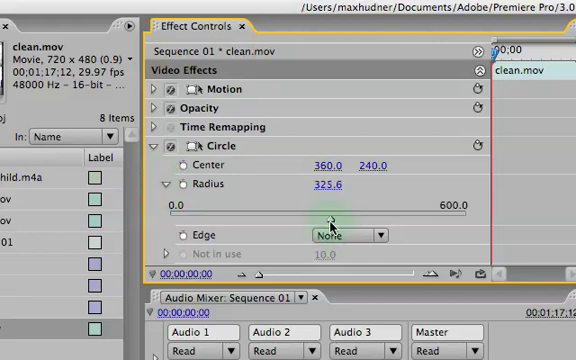
left_click_drag(336, 212, 330, 212)
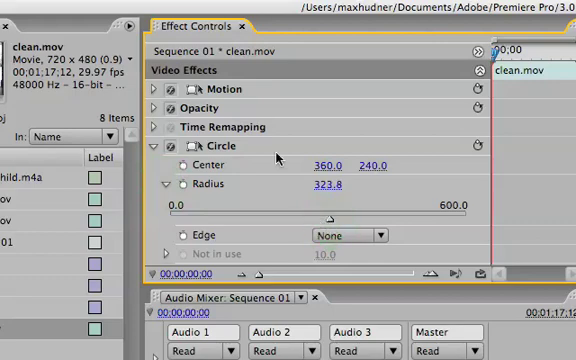
left_click(172, 180)
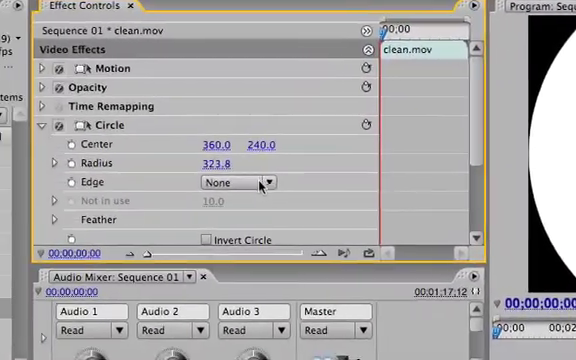
left_click(238, 184)
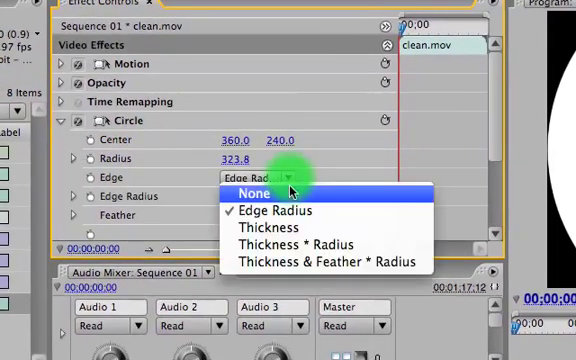
left_click(248, 192)
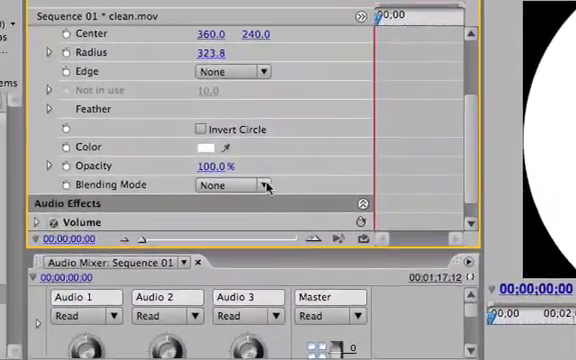
Set the Circle effect's Blending Mode to Stencil Alpha.
left_click(264, 184)
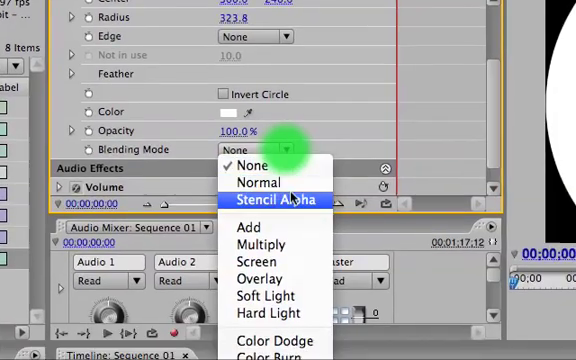
left_click(278, 200)
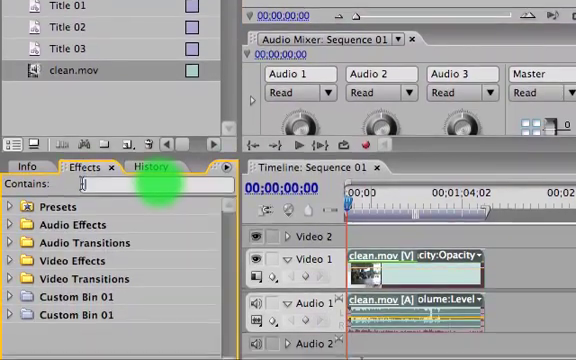
Find Spherize in the Effects search and add it to clean.mov.
type("Spl")
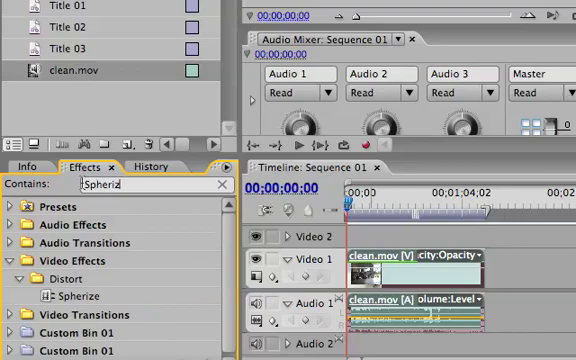
left_click(64, 296)
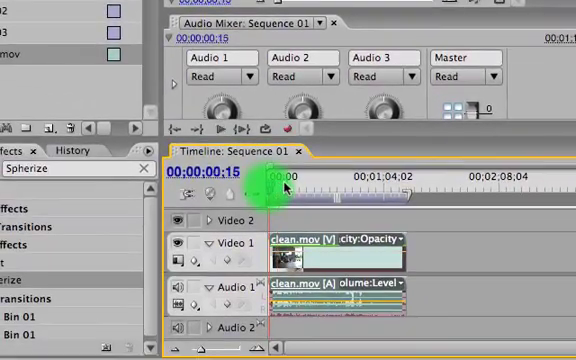
Rewind the Sequence 01 playhead to 00;00;00;00 for playback.
left_click_drag(284, 180, 284, 180)
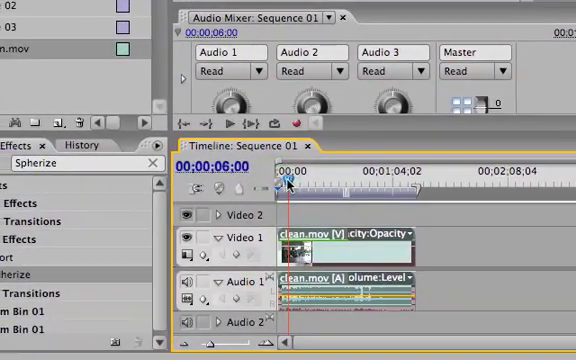